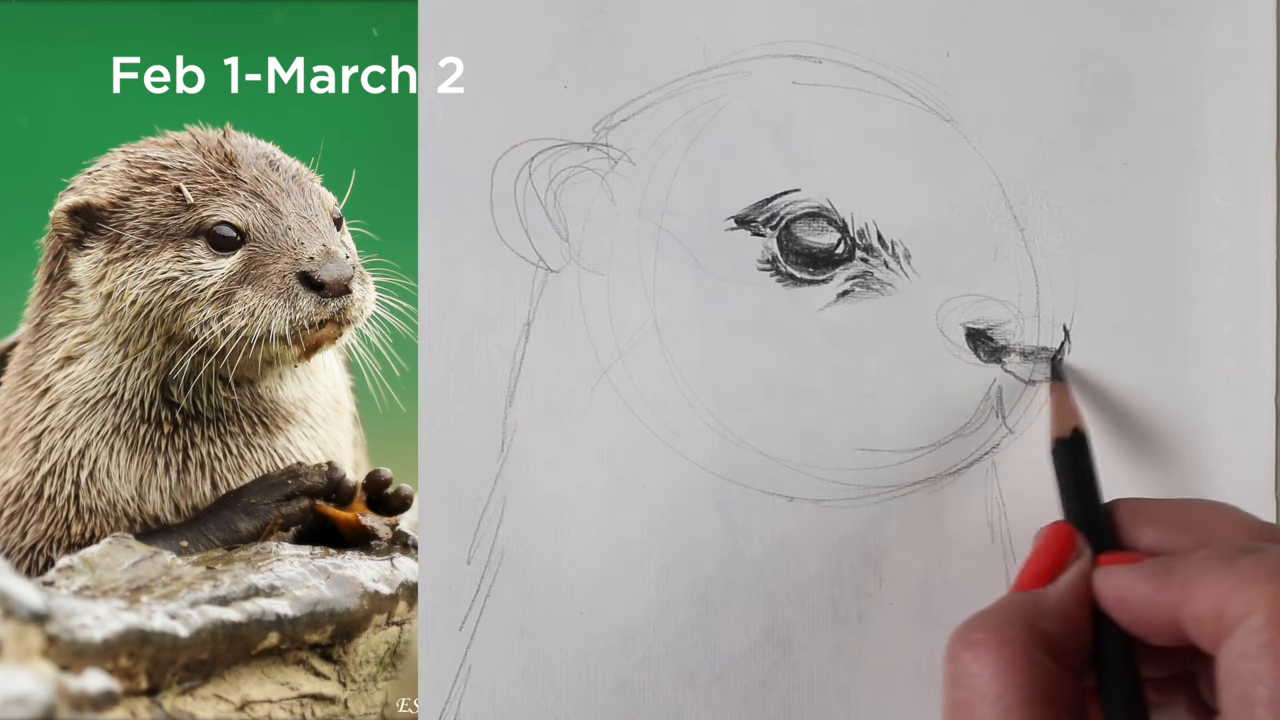
{"action": "mouse_move", "coordinate": [1020, 390]}
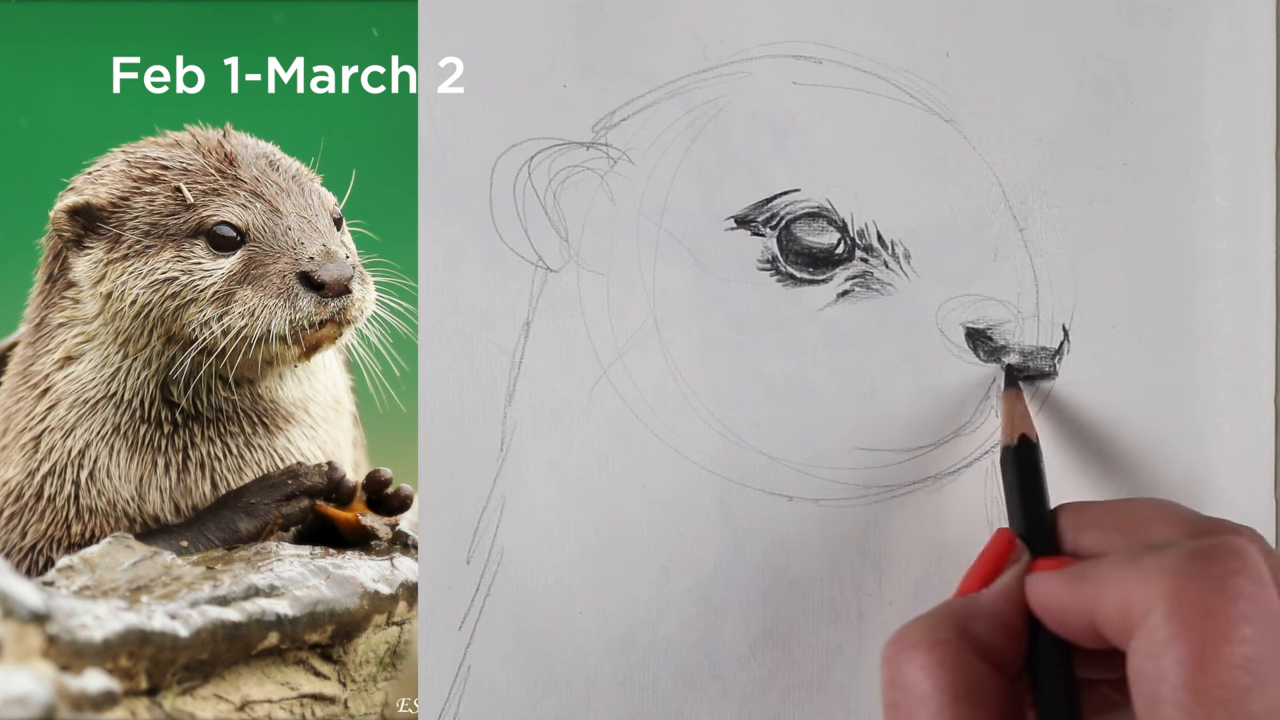